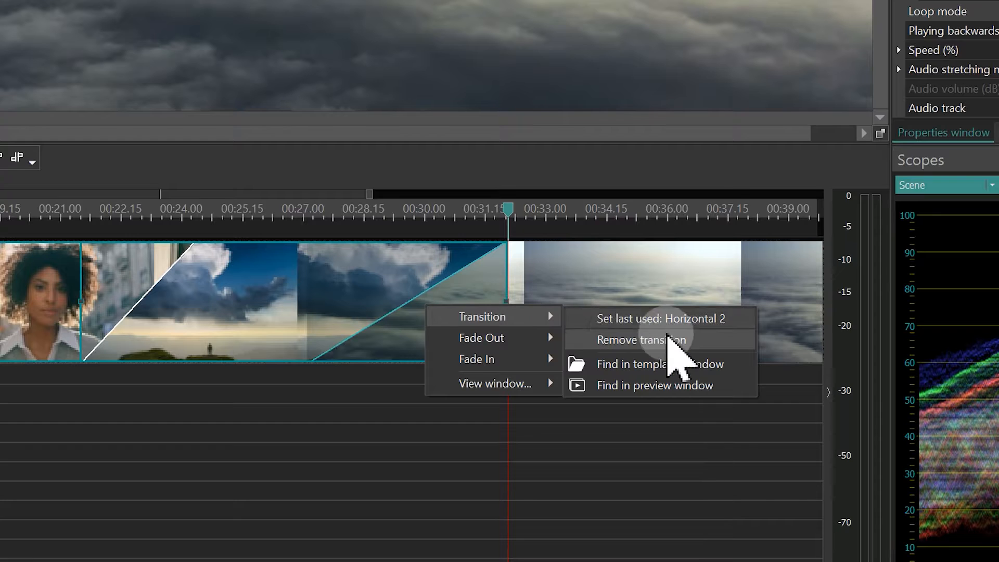
mouse_move(687, 395)
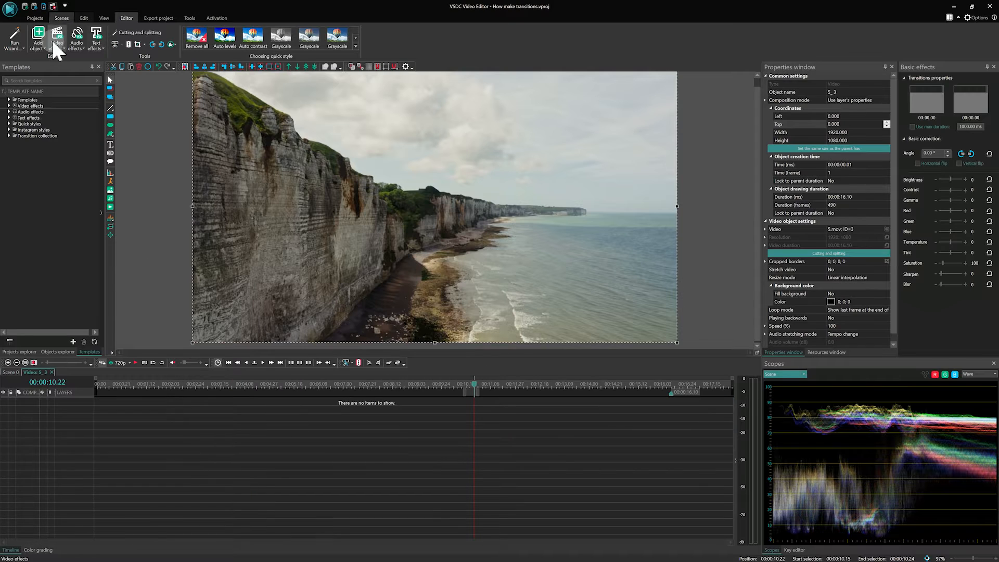
- Add a new video clip, confirm its position settings, and overlap the city clip with the woman clip's start on Layer 1
click(57, 37)
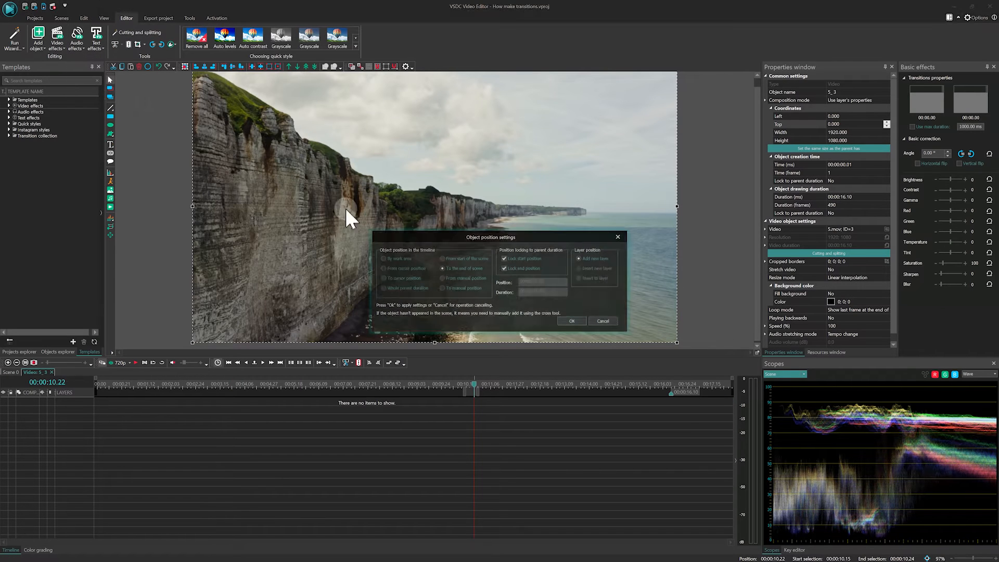
click(572, 321)
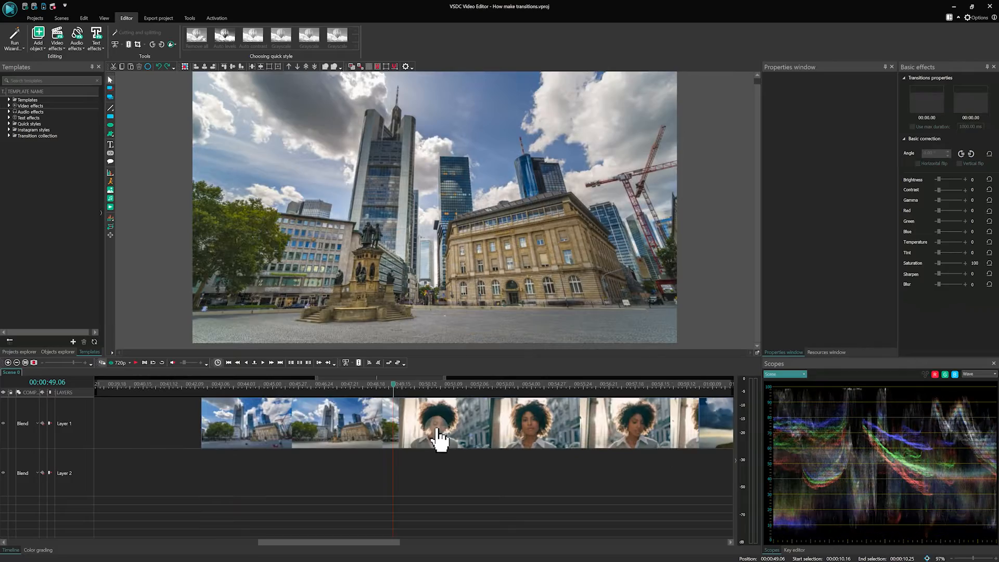
click(439, 424)
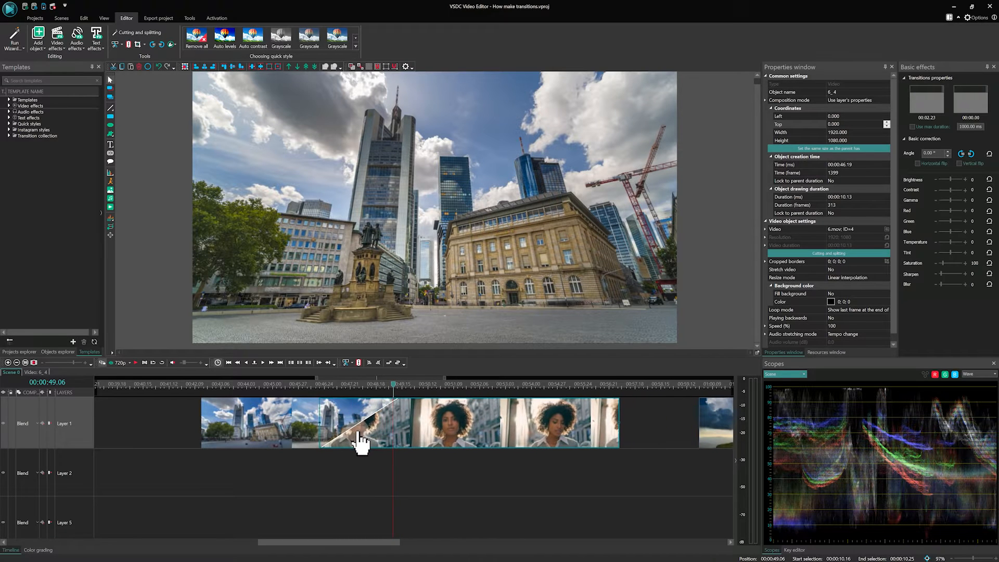
click(312, 385)
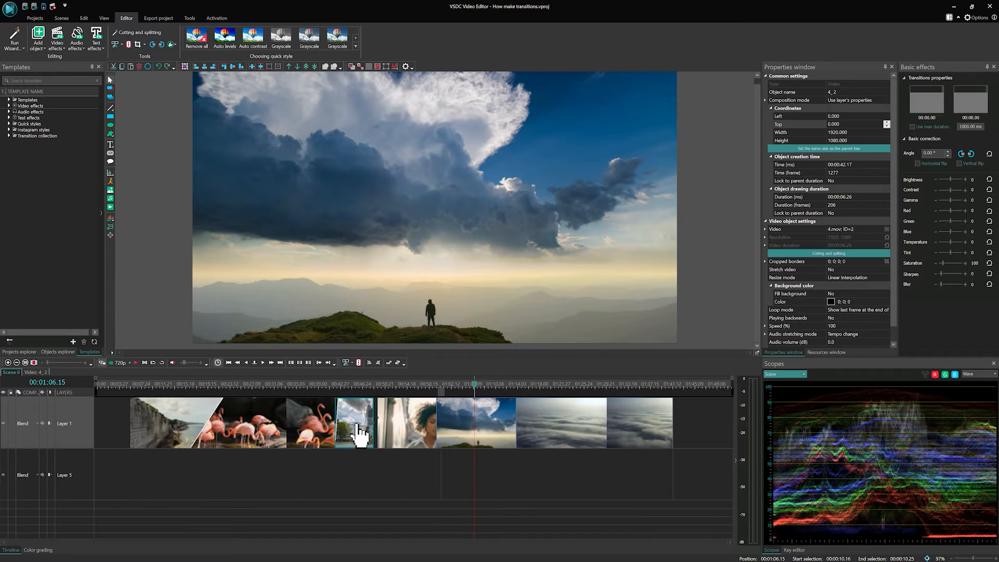
- Move the short sky clip onto the end of the flamingo clip so they overlap on the same layer
click(331, 423)
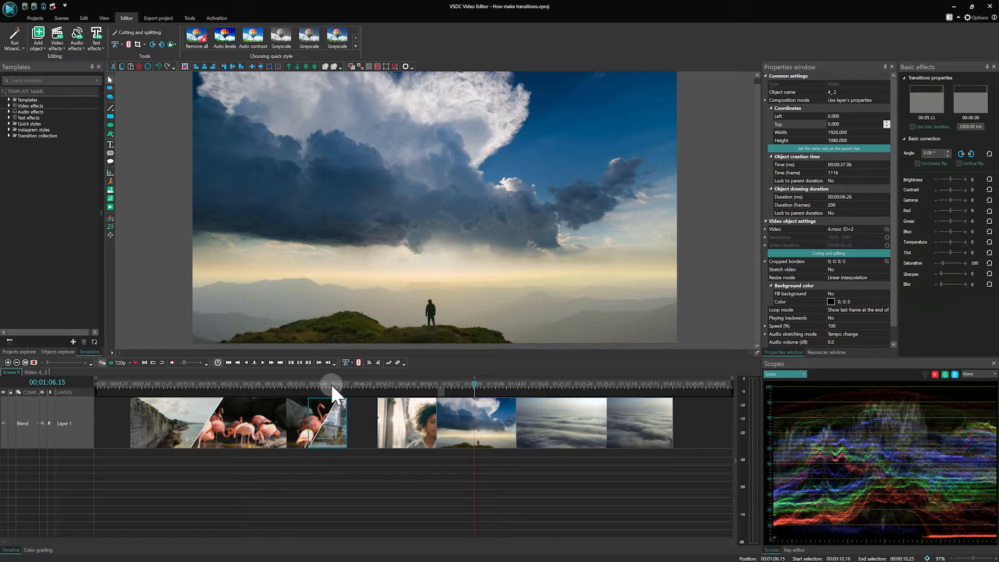
click(285, 382)
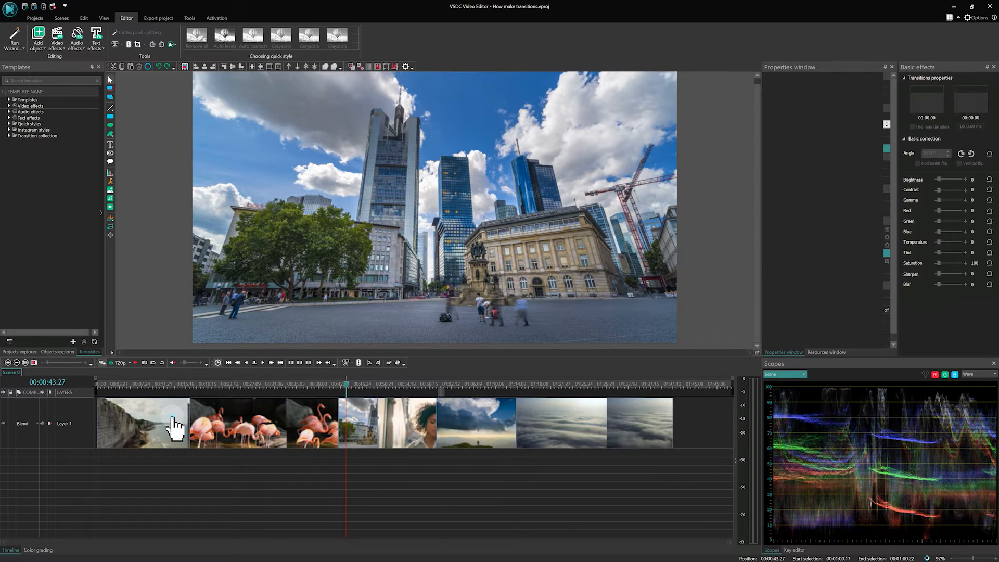
- Overlap the flamingo clip over the cliff clip's end and set the cliff clip's Loop mode to Play entire video
key(alt)
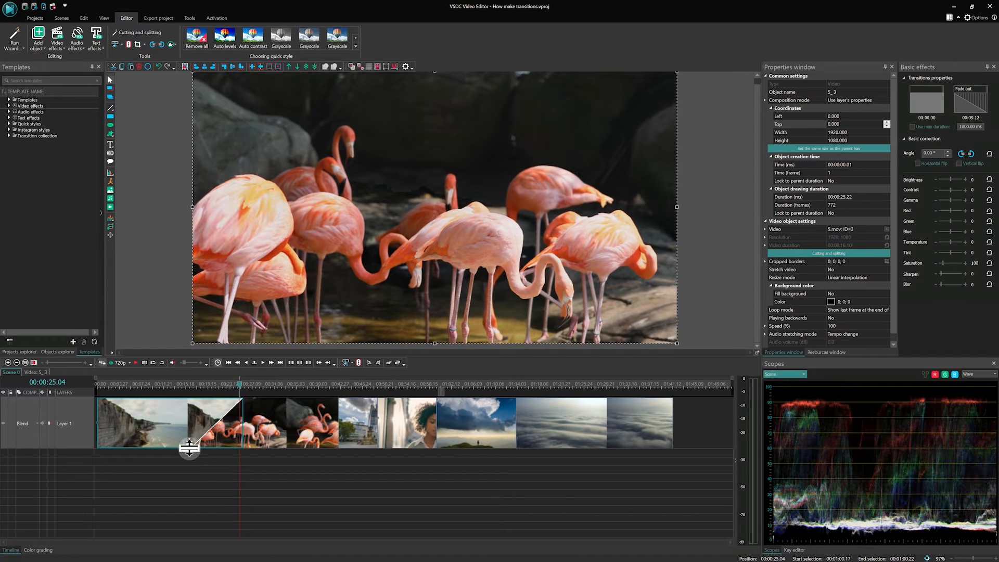
mouse_move(194, 456)
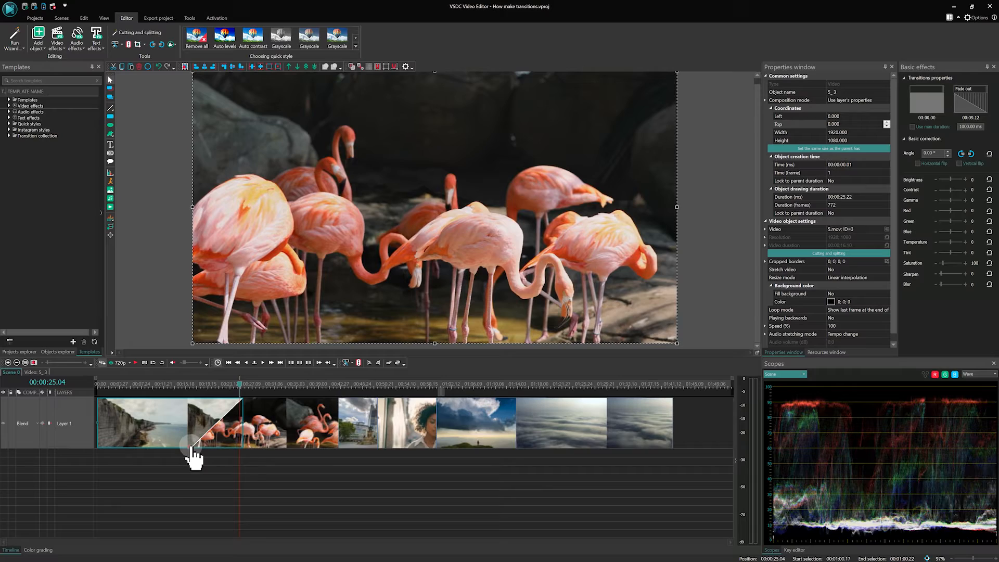
mouse_move(363, 439)
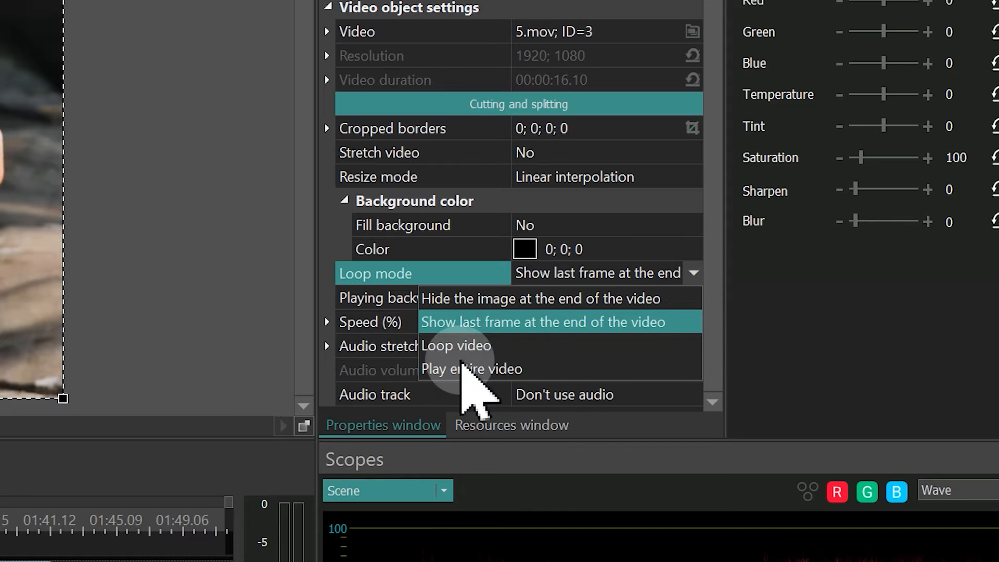
click(472, 368)
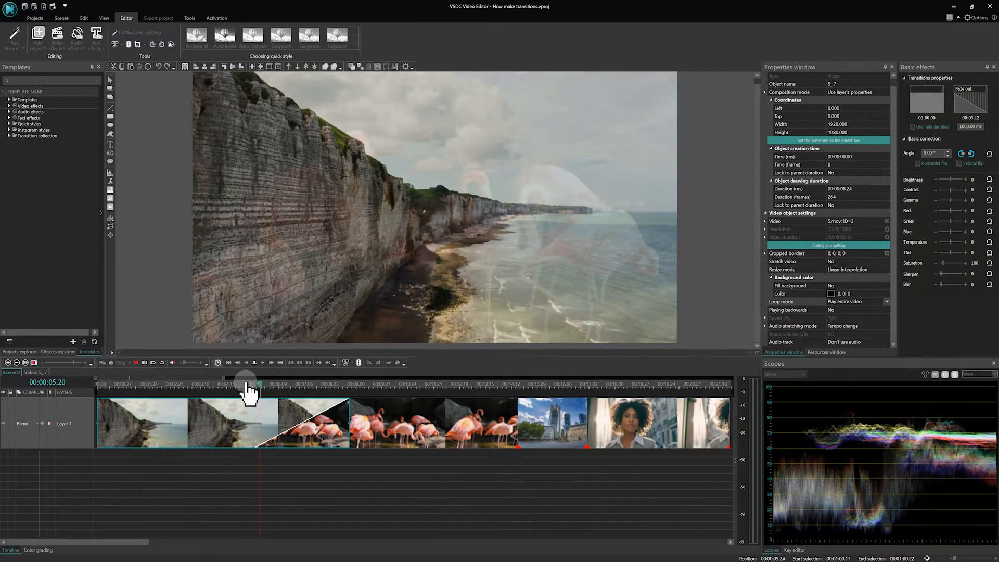
- Play from the cliff-to-flamingo transition to preview the fade, then deselect the clips
click(318, 385)
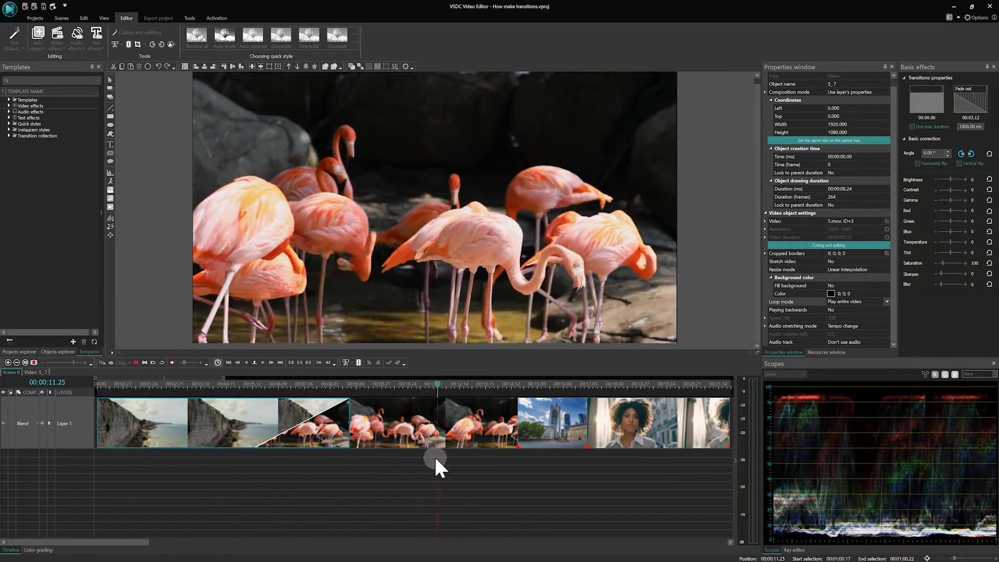
click(551, 422)
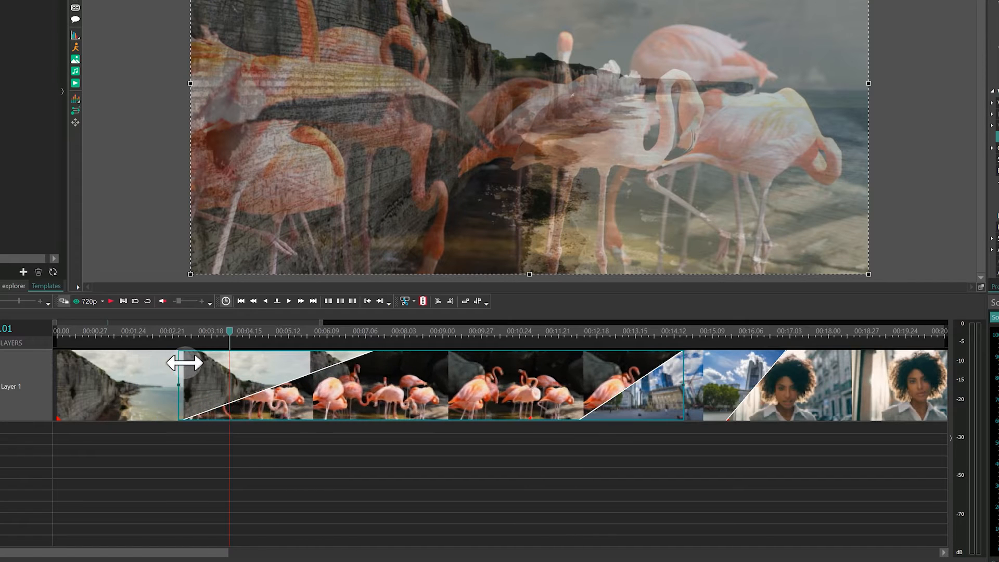
- Extend the flamingo clip's edge further over the cliff clip to lengthen their transition
drag(185, 363, 241, 367)
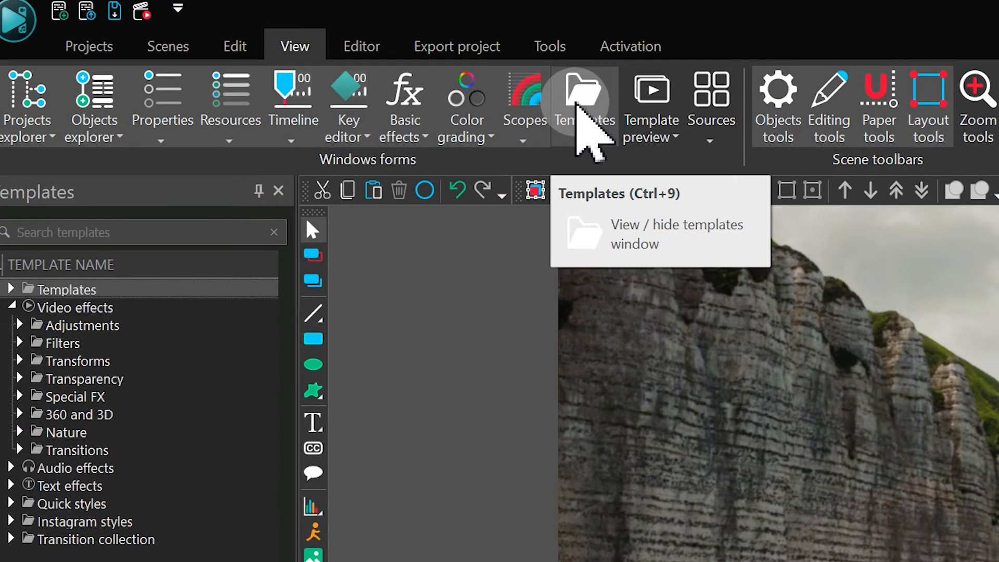
mouse_move(650, 89)
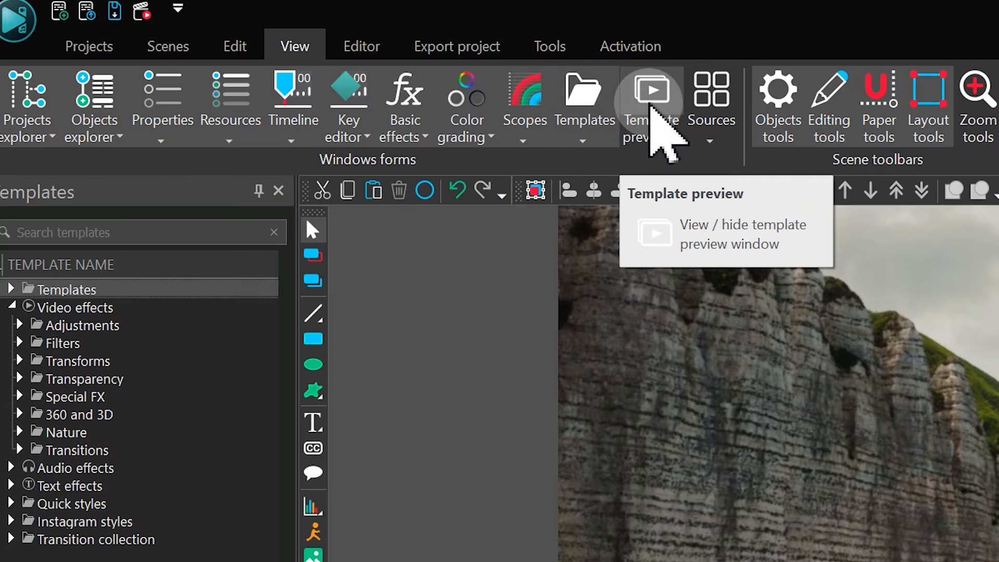
- Show the Template preview window and browse the Video effects Transitions and Transition collection categories, expanding Transitions
click(648, 88)
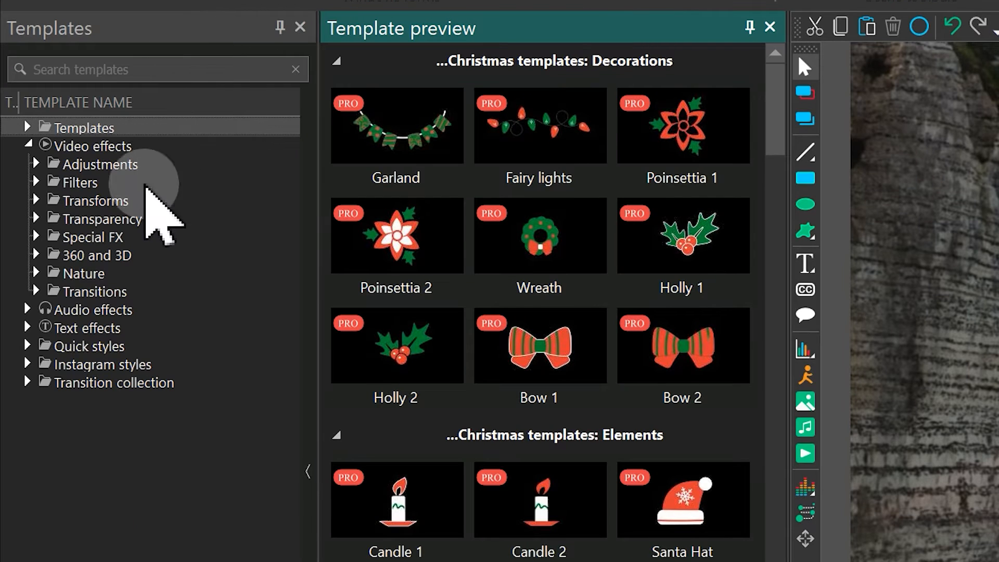
click(98, 291)
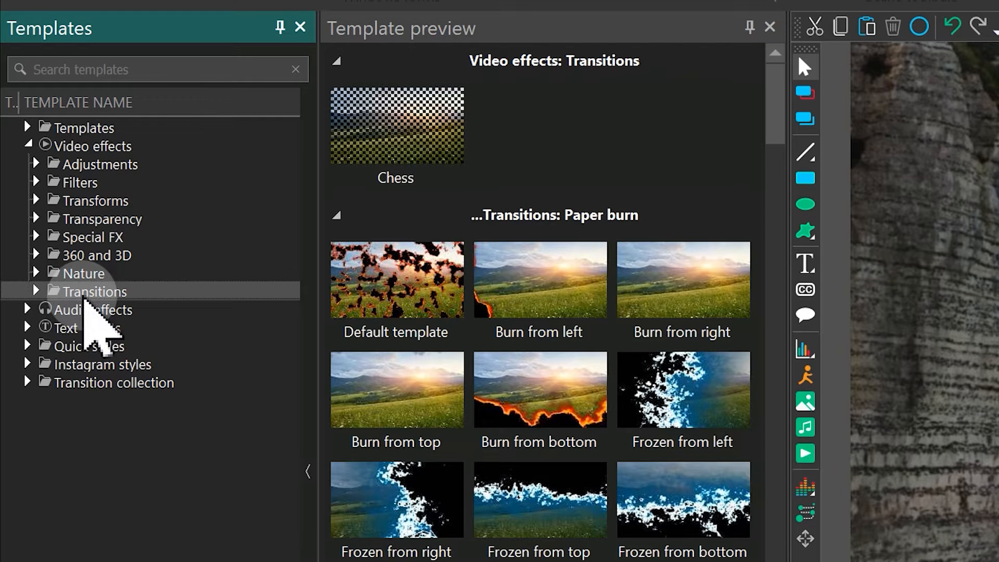
click(112, 382)
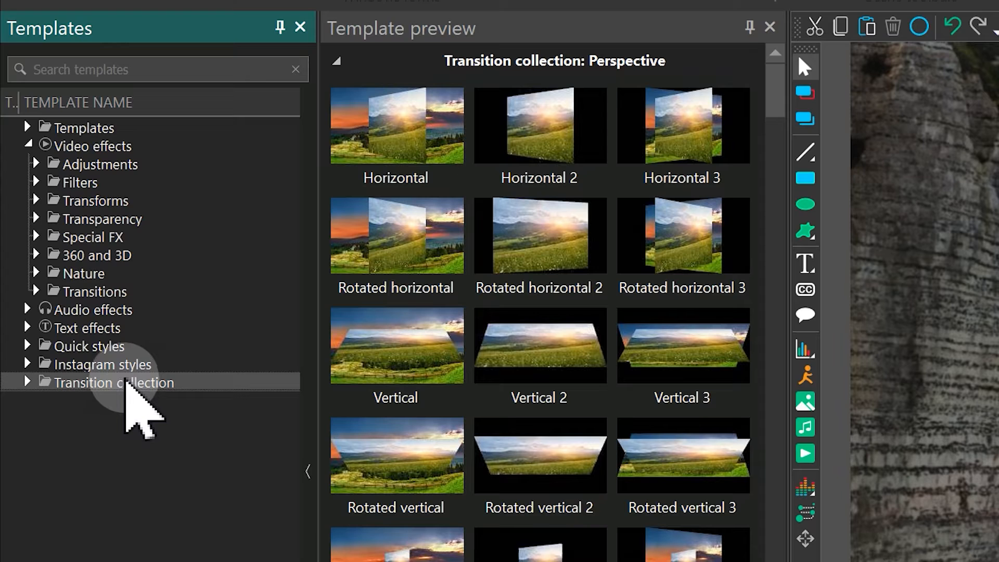
click(95, 291)
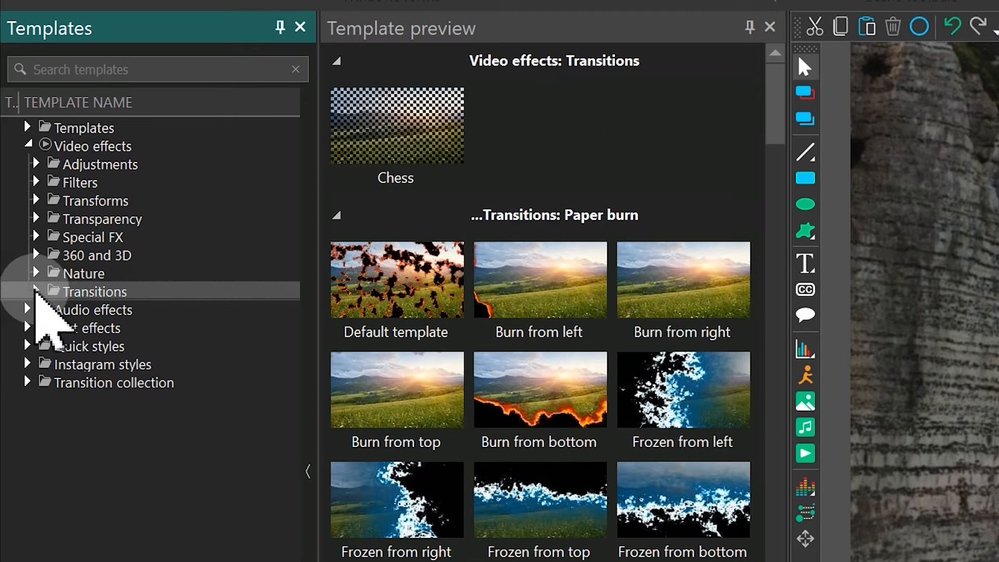
click(36, 291)
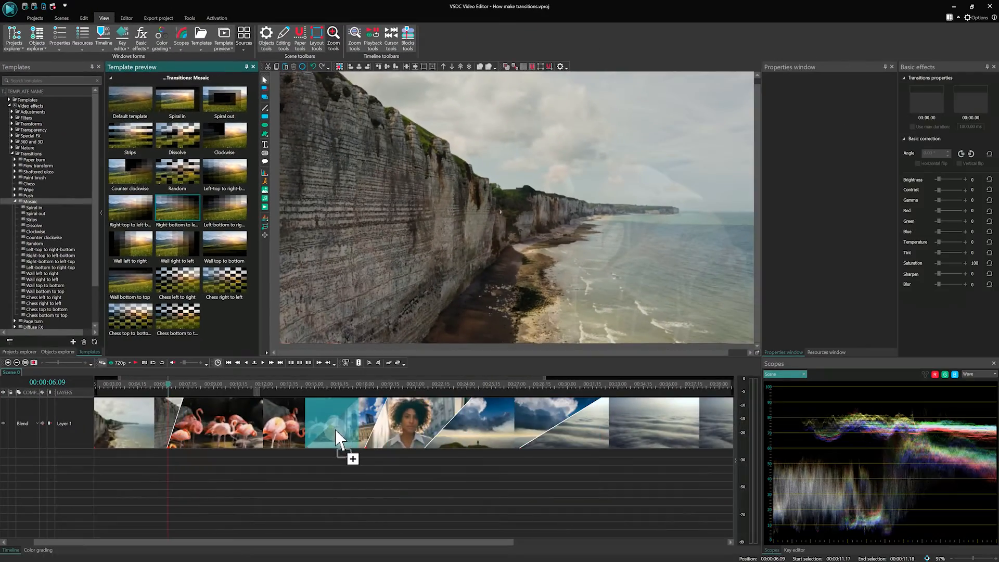
- Drop a Mosaic transition onto the flamingo–city overlap and play through it
click(306, 384)
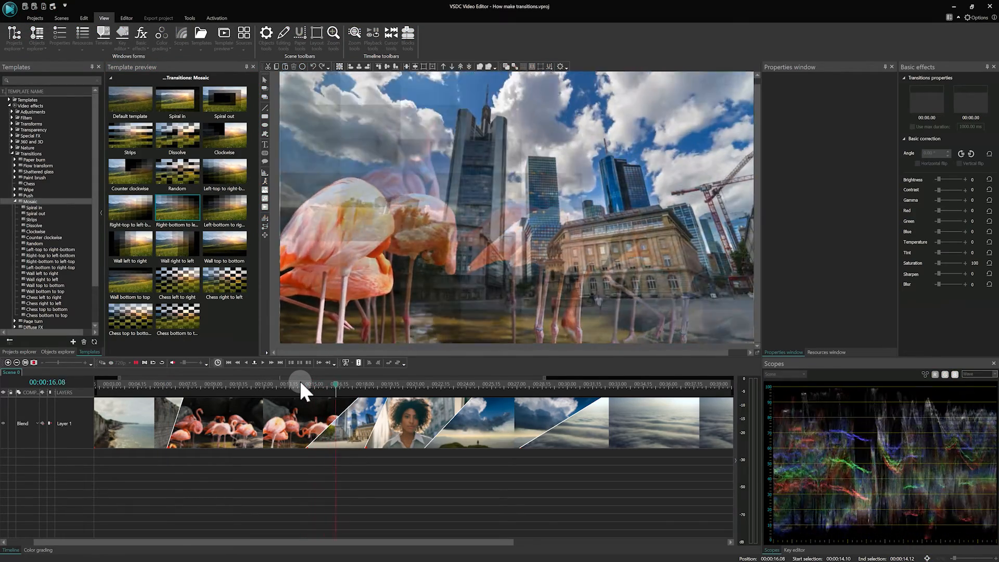
click(254, 362)
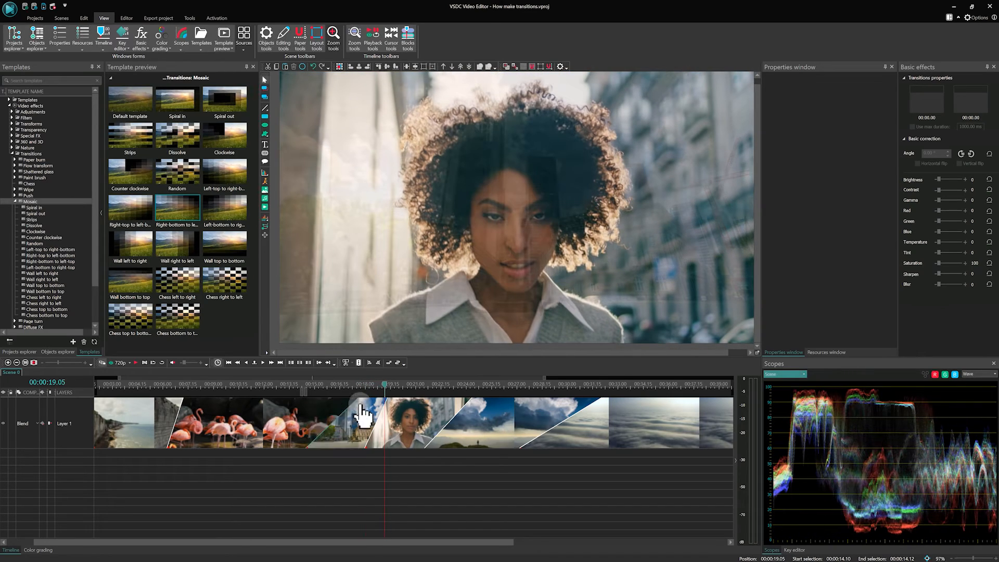
mouse_move(318, 398)
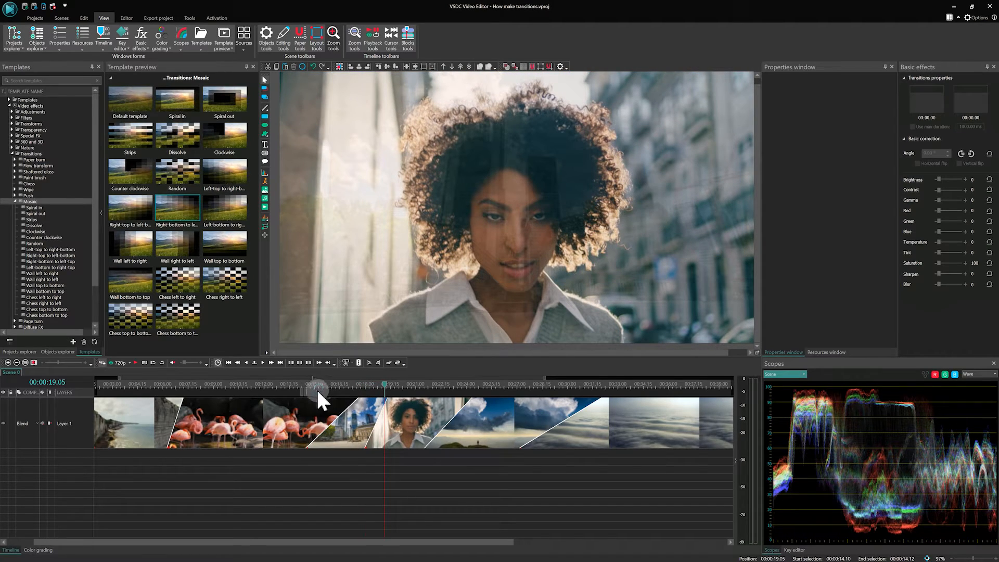
mouse_move(516, 493)
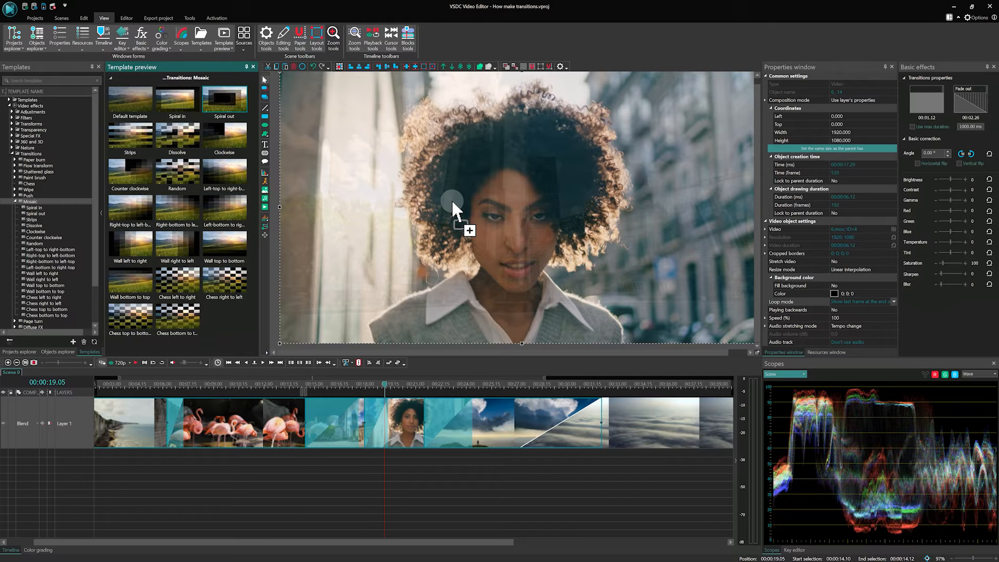
- Preview the hiker-on-mountain frame on the timeline, then collapse the Mosaic templates to reach the Perspective collection
click(516, 389)
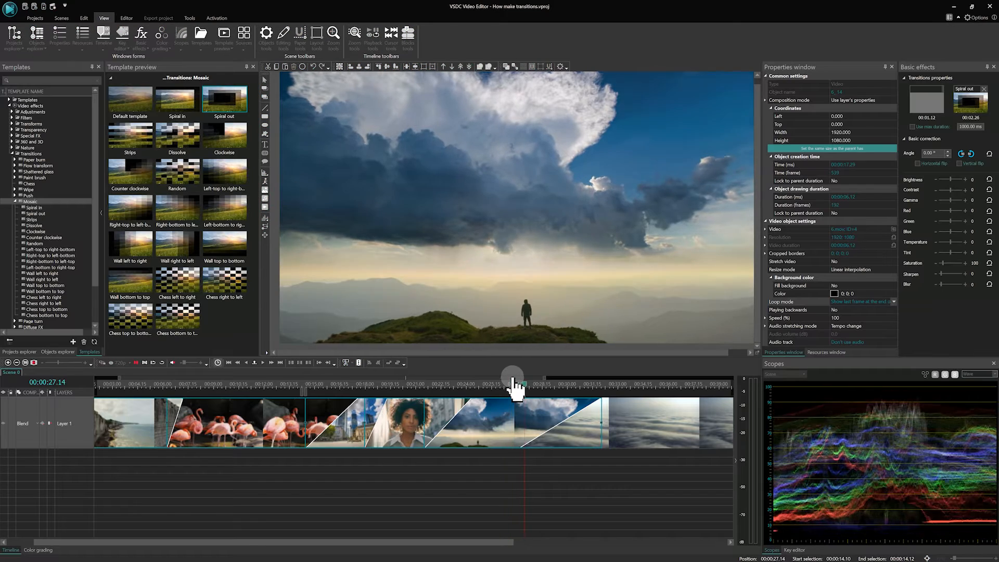
click(513, 381)
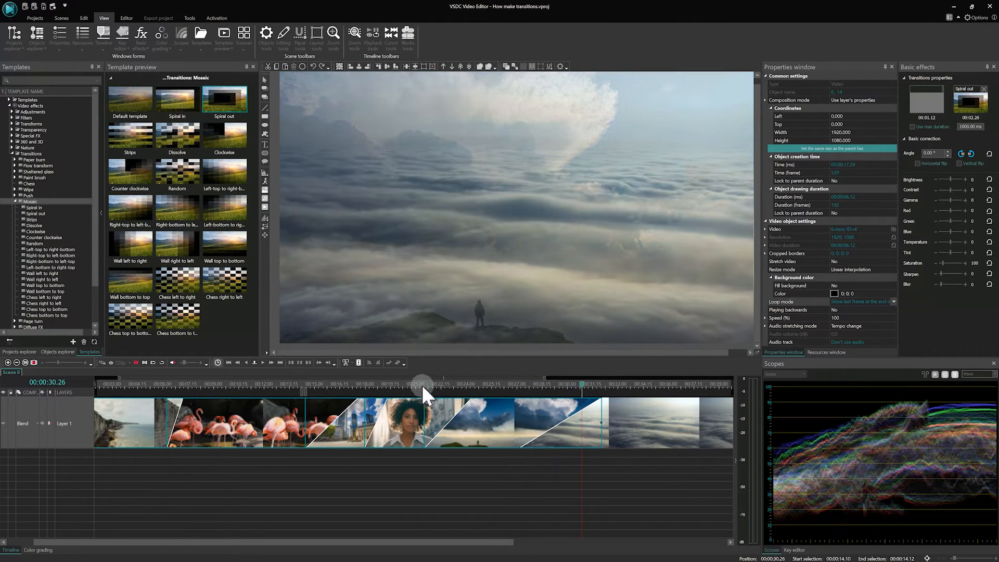
click(427, 384)
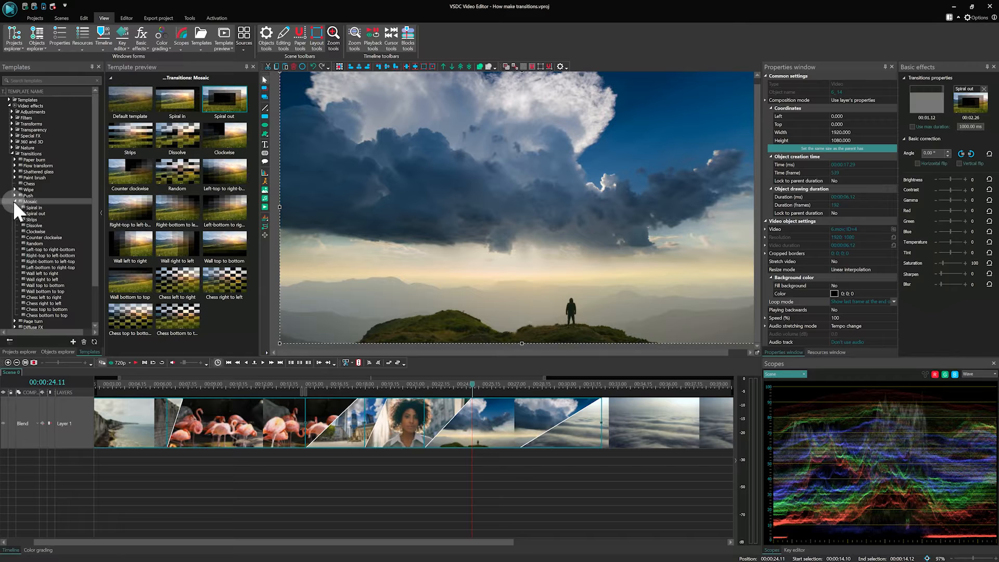
click(44, 249)
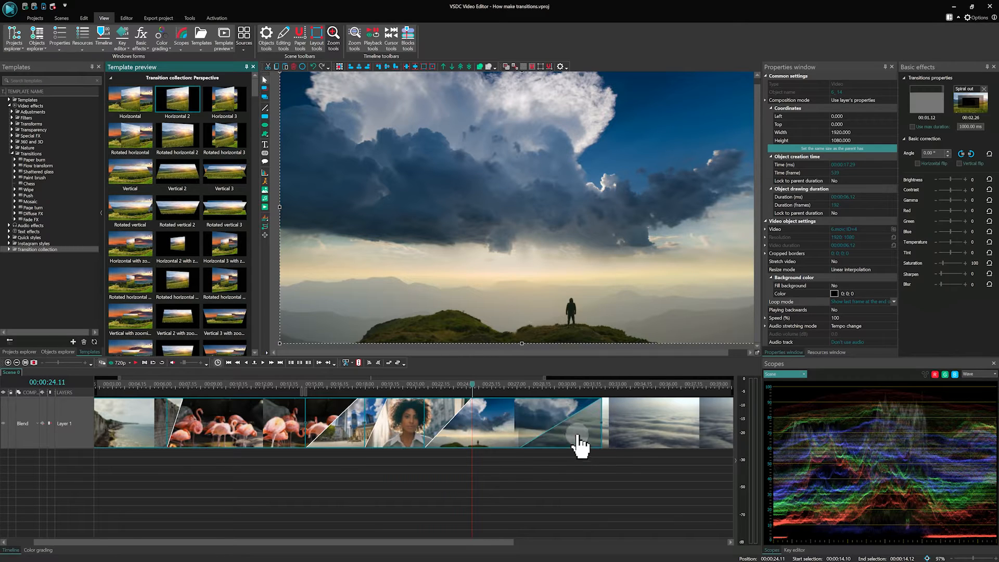
- Select the cloudy sky clip and use Transition > Find in preview window to locate its Page turn template
click(519, 385)
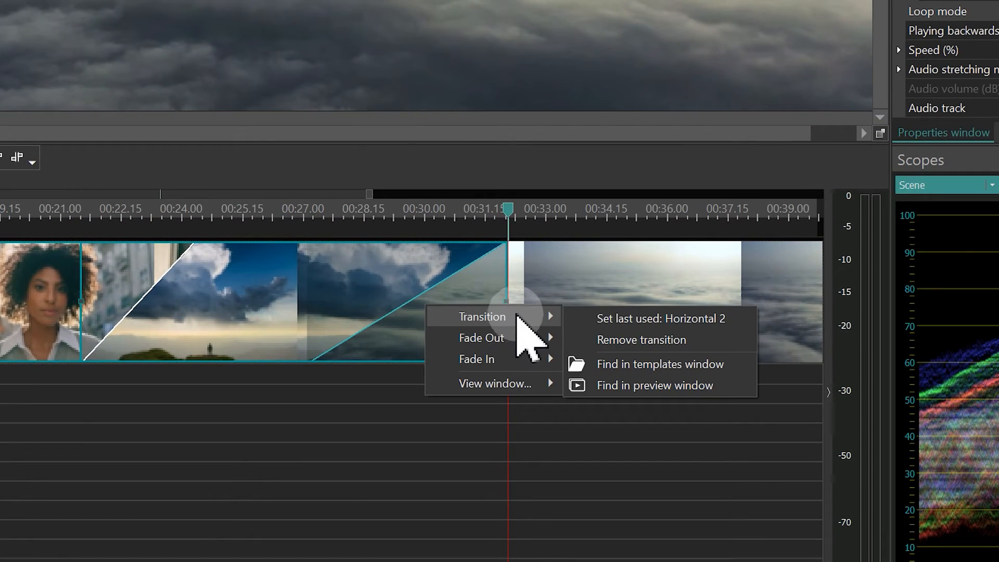
mouse_move(700, 366)
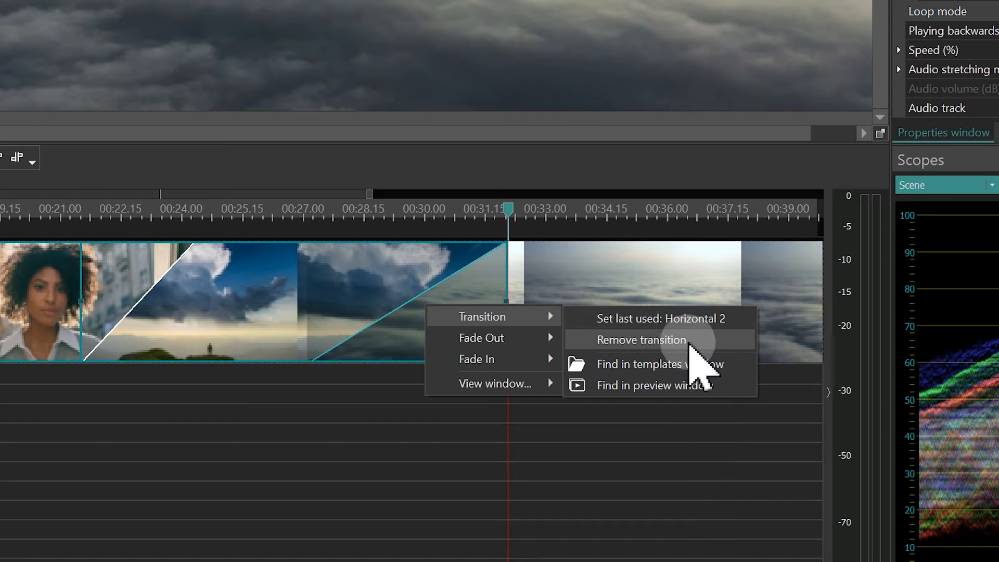
mouse_move(700, 408)
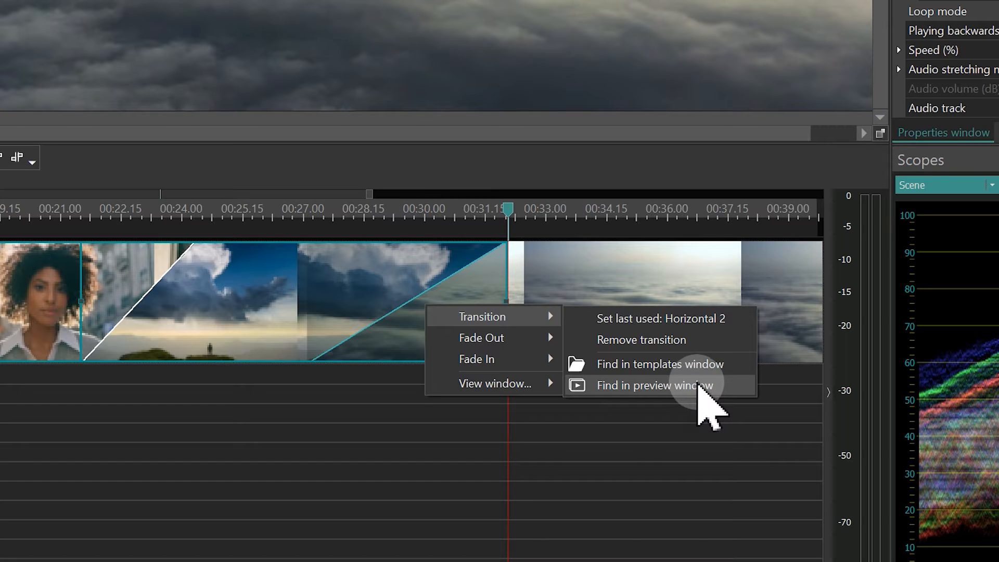
click(658, 365)
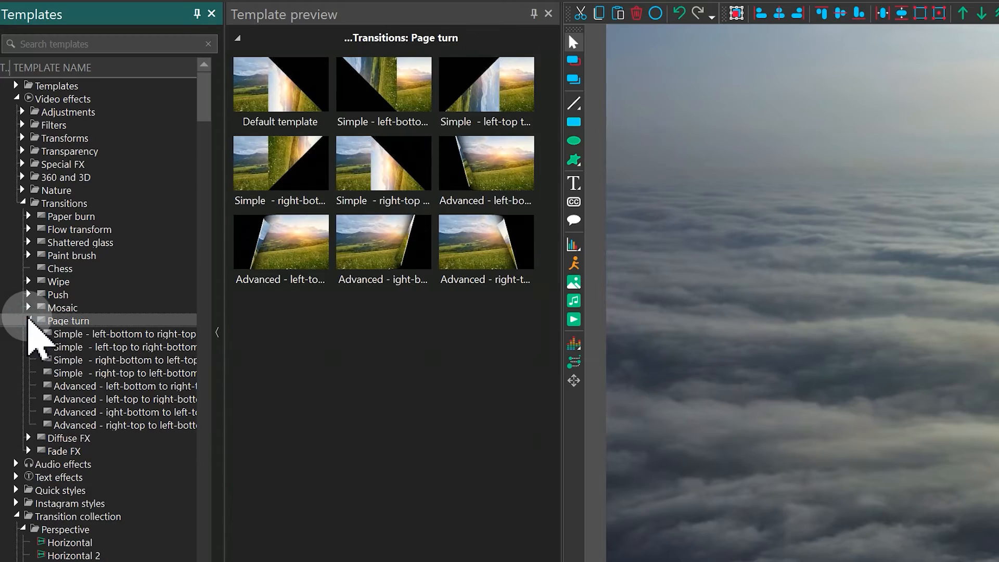
- Apply the Advanced - left-bottom to right-top page turn to the cloudy clip and bring up its Fade Out options
click(121, 385)
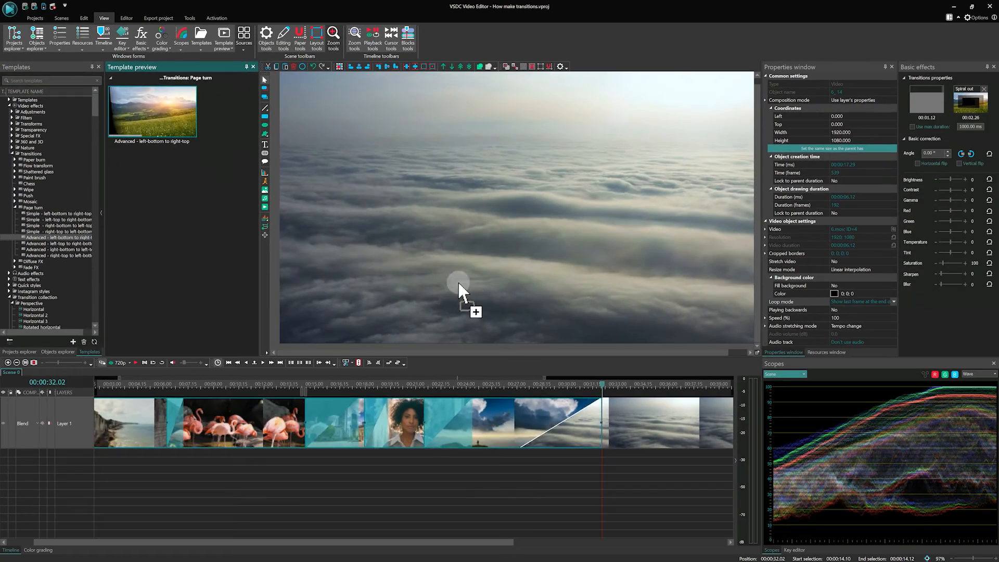
right_click(567, 422)
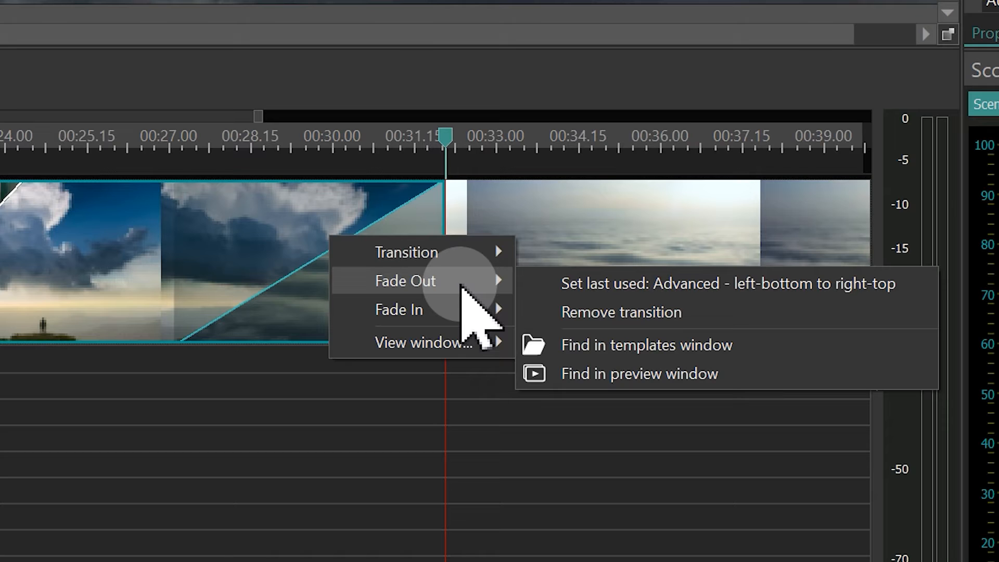
mouse_move(621, 382)
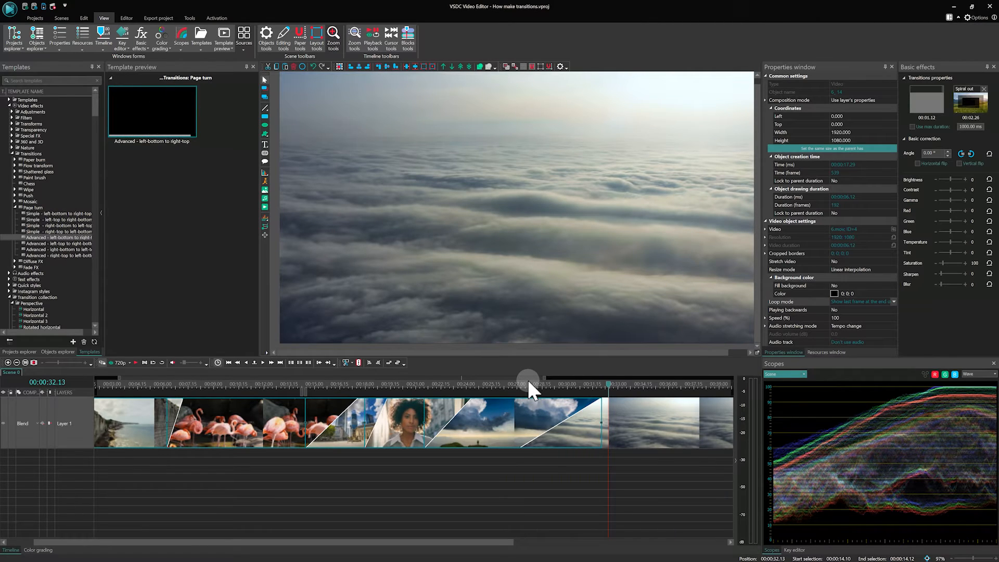
- Show the clip's transition list in Basic effects, including the 00:04.29 Advanced page turn
right_click(558, 421)
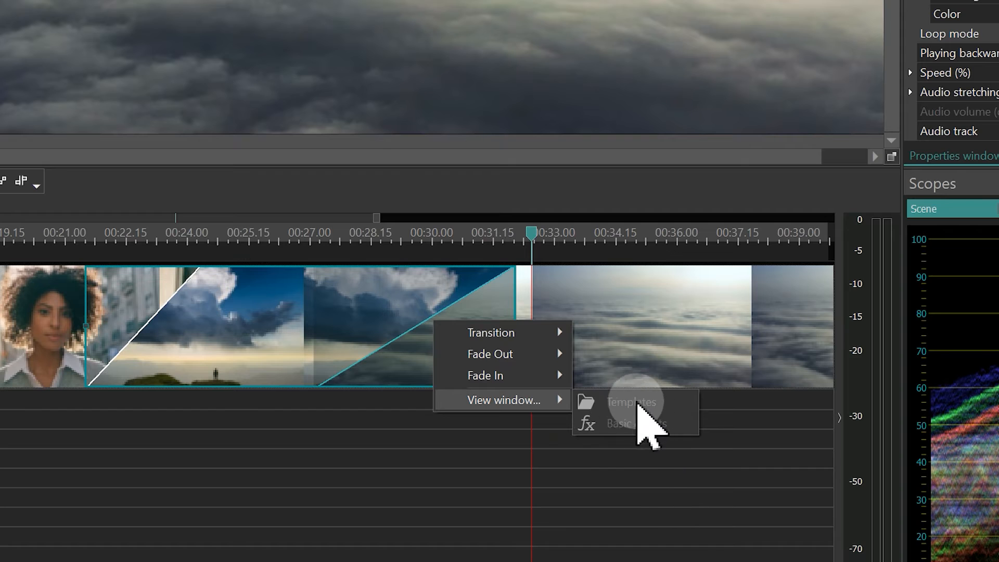
click(631, 402)
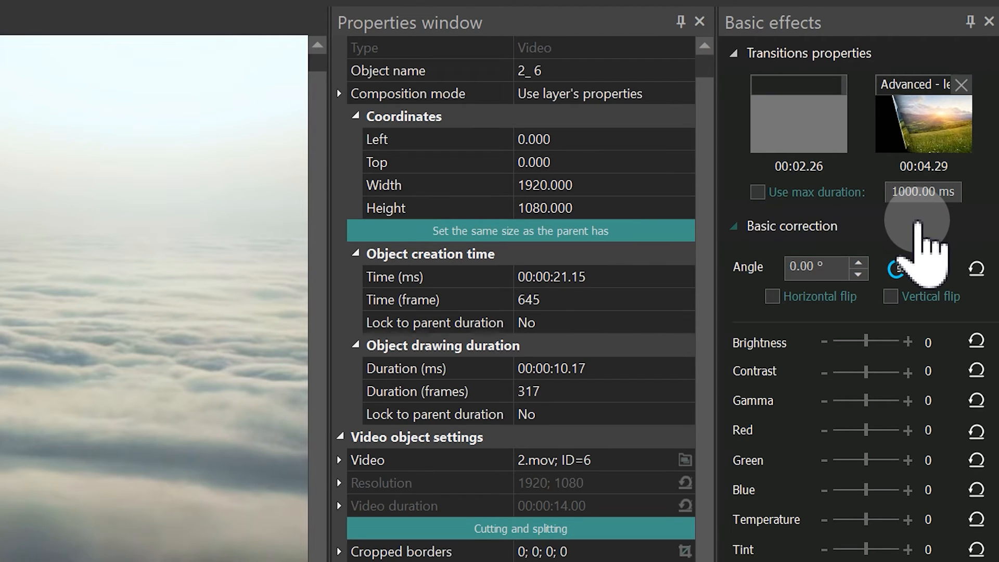
mouse_move(924, 204)
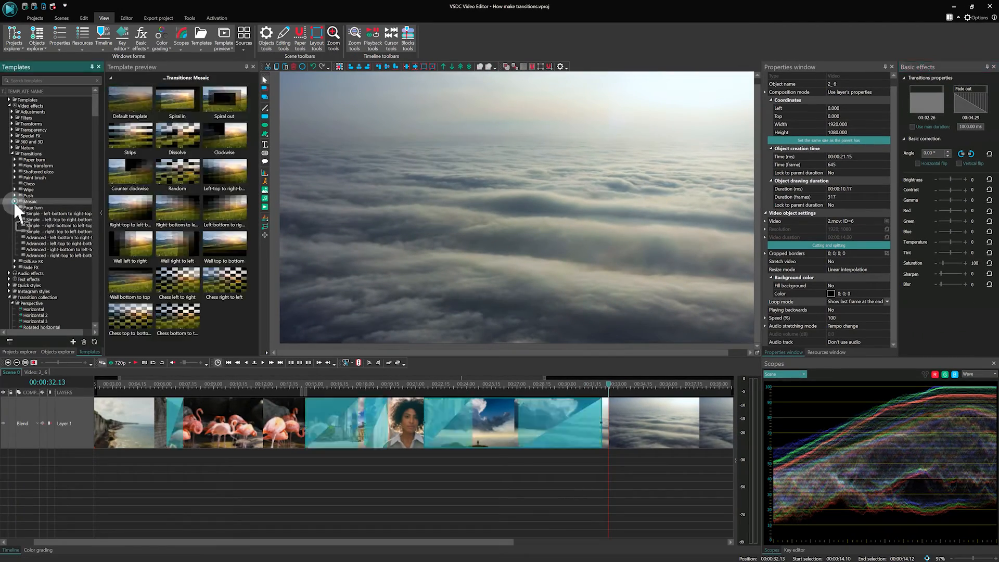
- Apply the Mosaic Spiral in transition to the clouds clip, then select the next cloudy sky clip
click(16, 201)
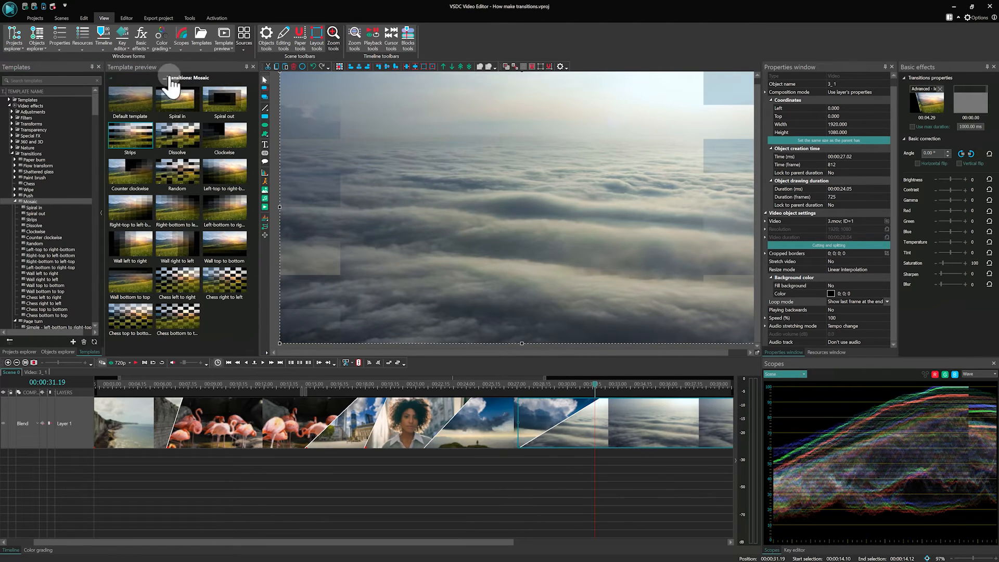
click(177, 98)
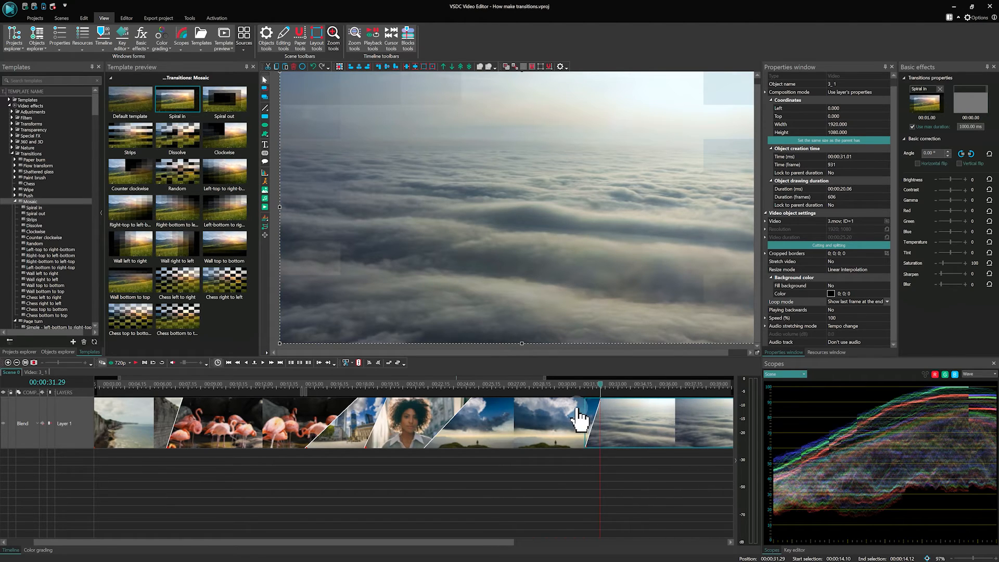
click(459, 424)
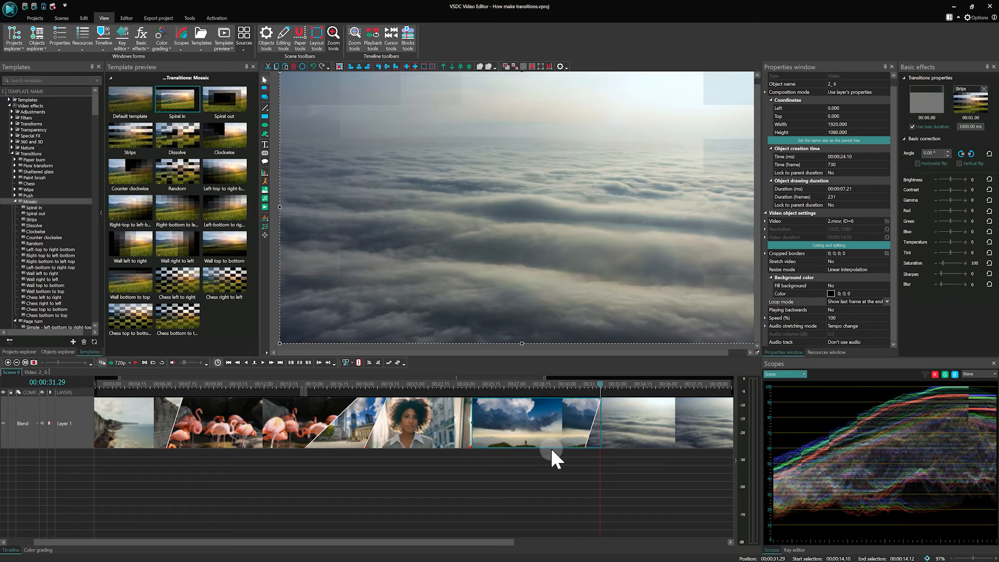
click(636, 423)
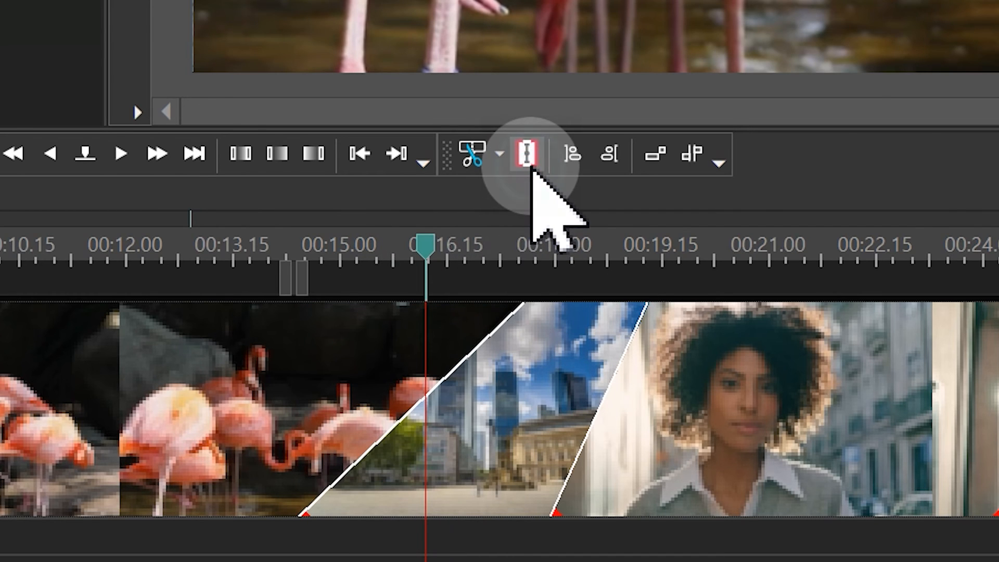
click(528, 154)
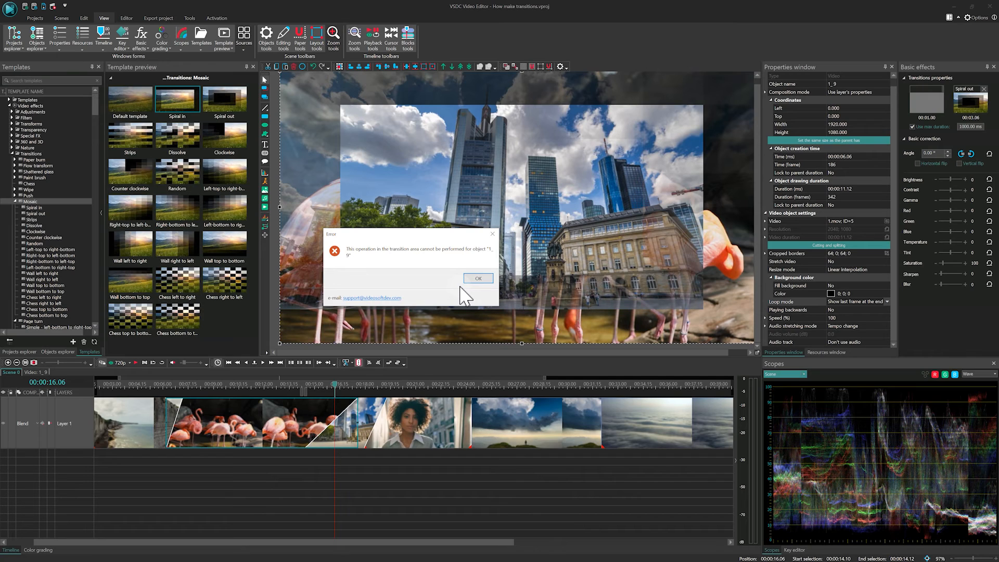
mouse_move(467, 297)
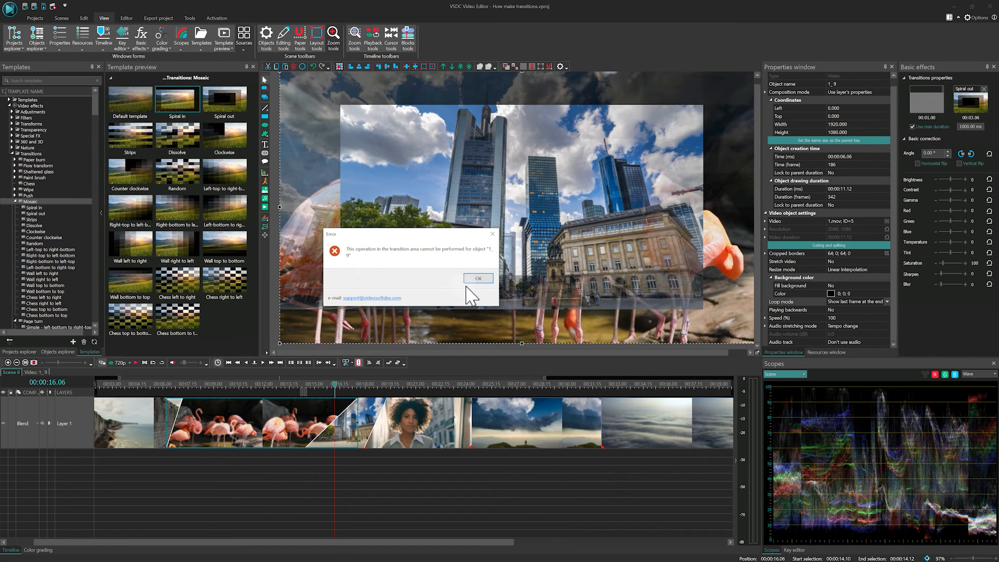
click(478, 278)
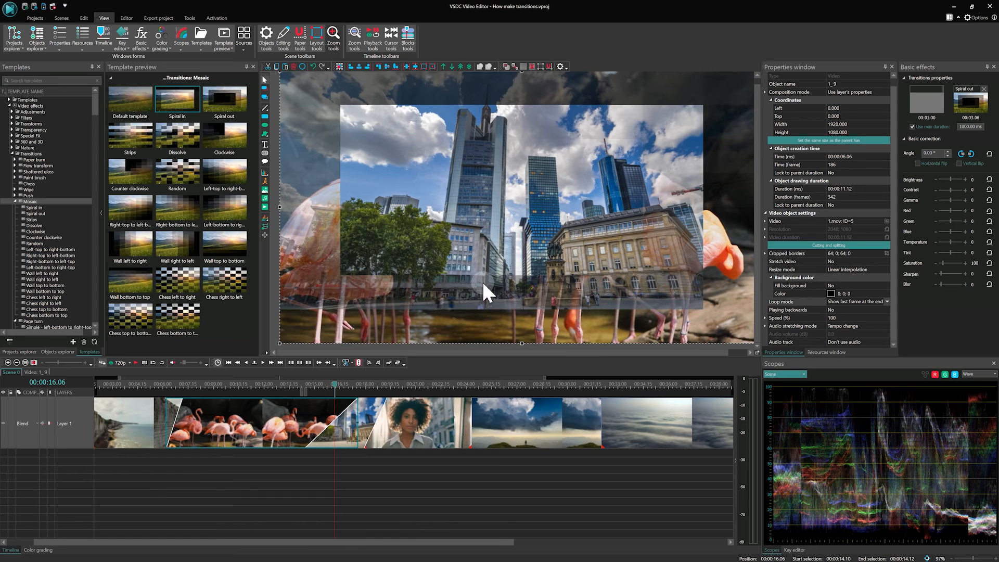
mouse_move(537, 459)
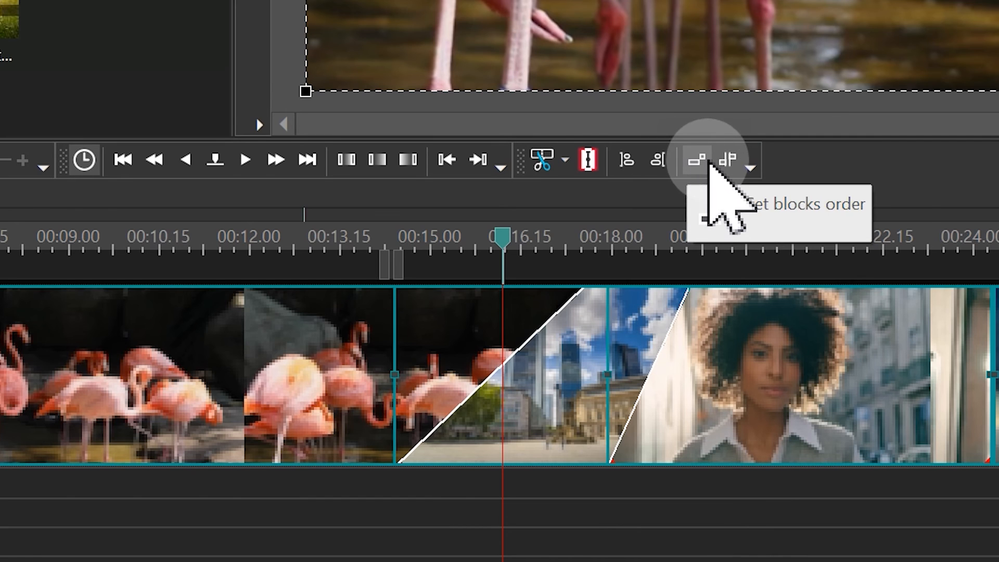
mouse_move(729, 159)
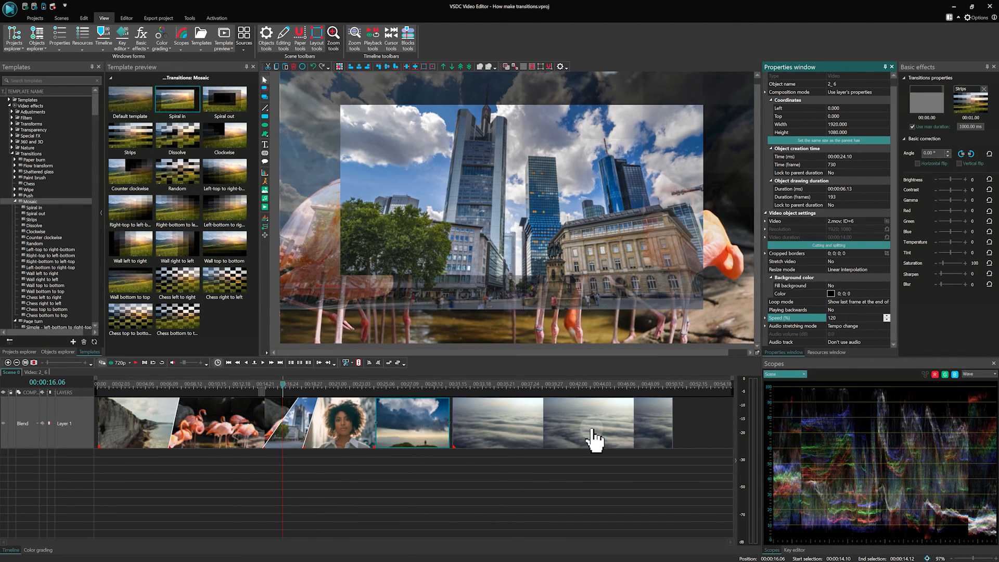
mouse_move(532, 439)
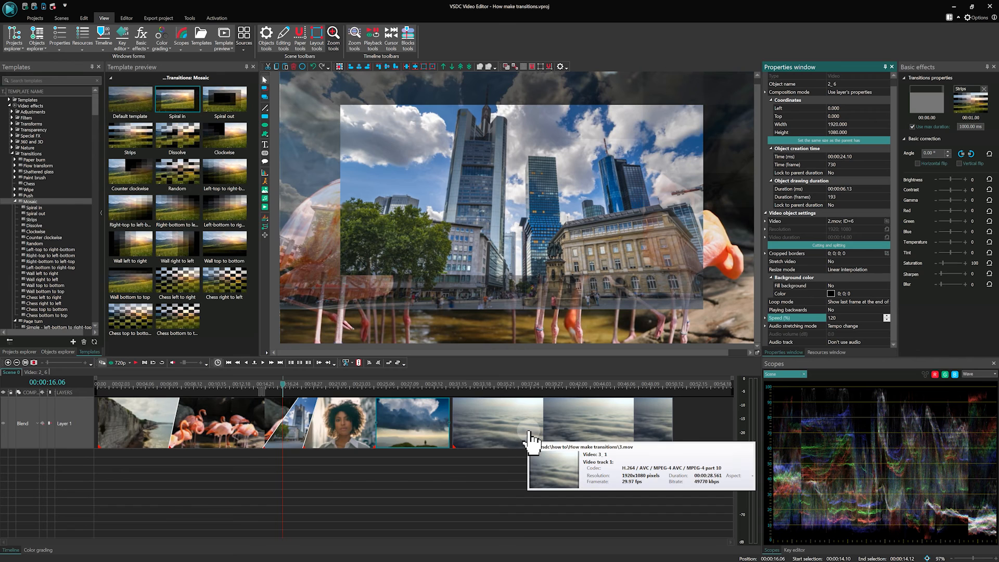
mouse_move(411, 487)
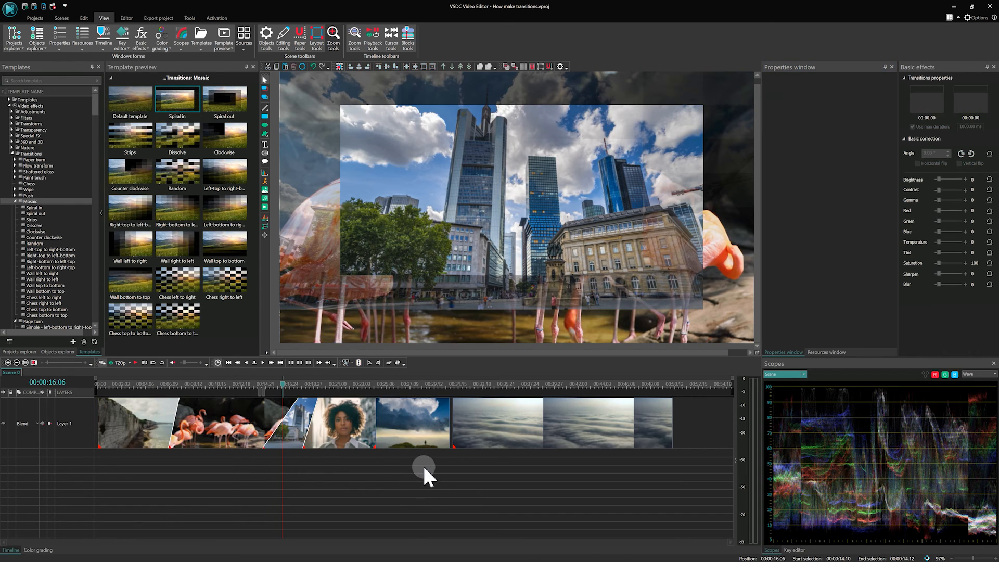
- Select the clouds clip to set its Speed (%) to 50 in Properties
click(418, 422)
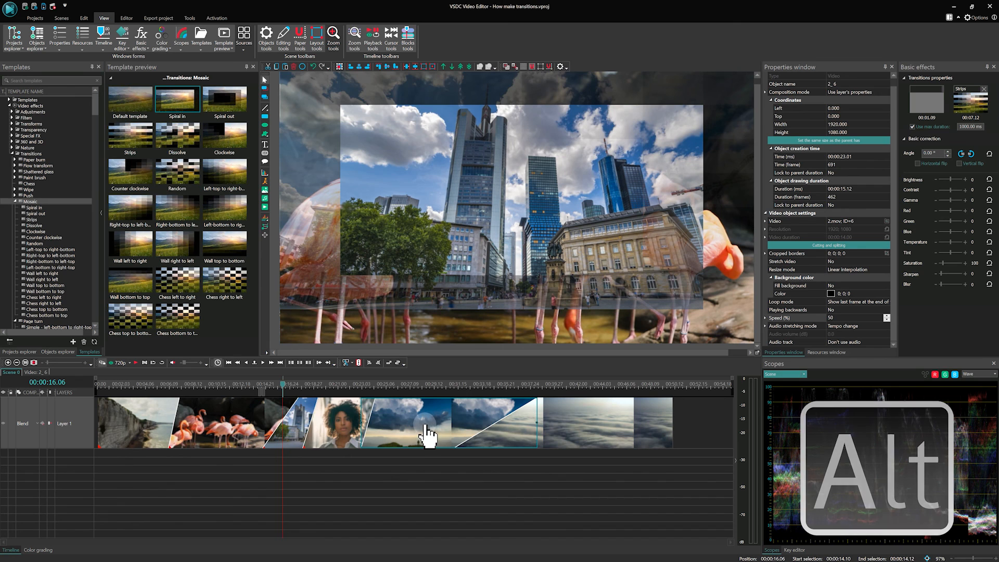
key(alt)
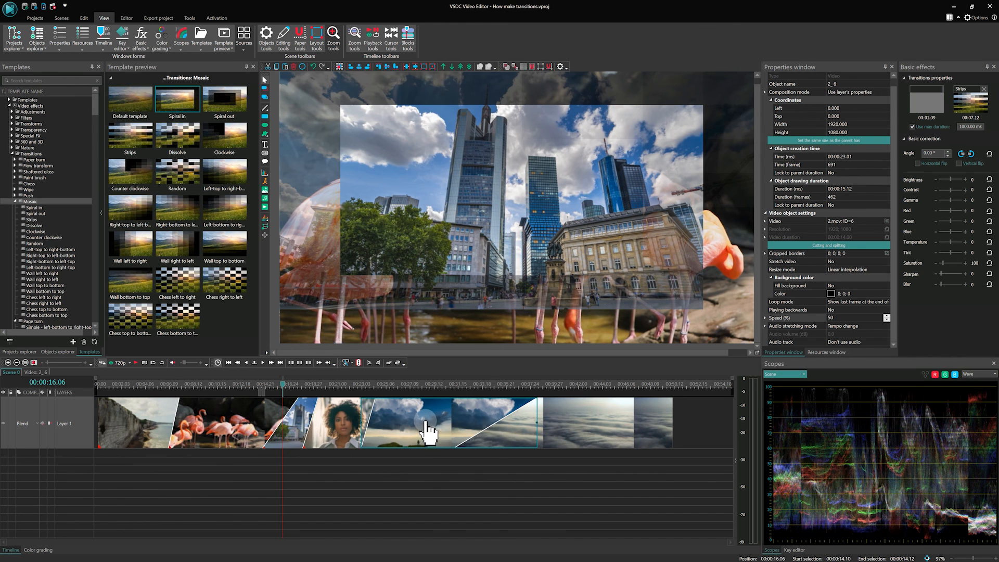